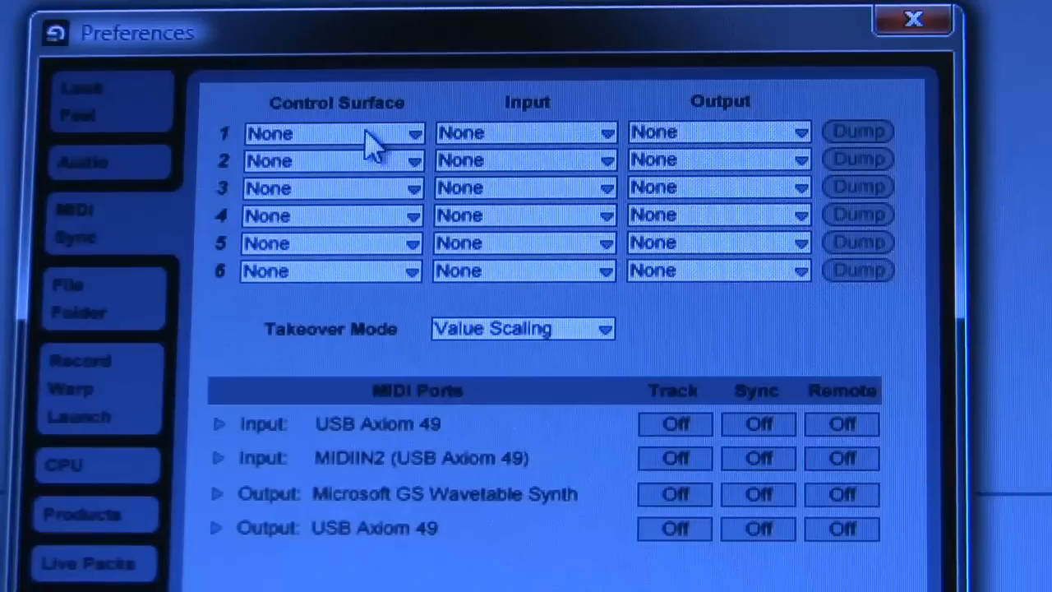
Step: Choose Axiom 49 61 Classic in control surface slot 1, giving USB Axiom 49 as input and output
left_click(328, 131)
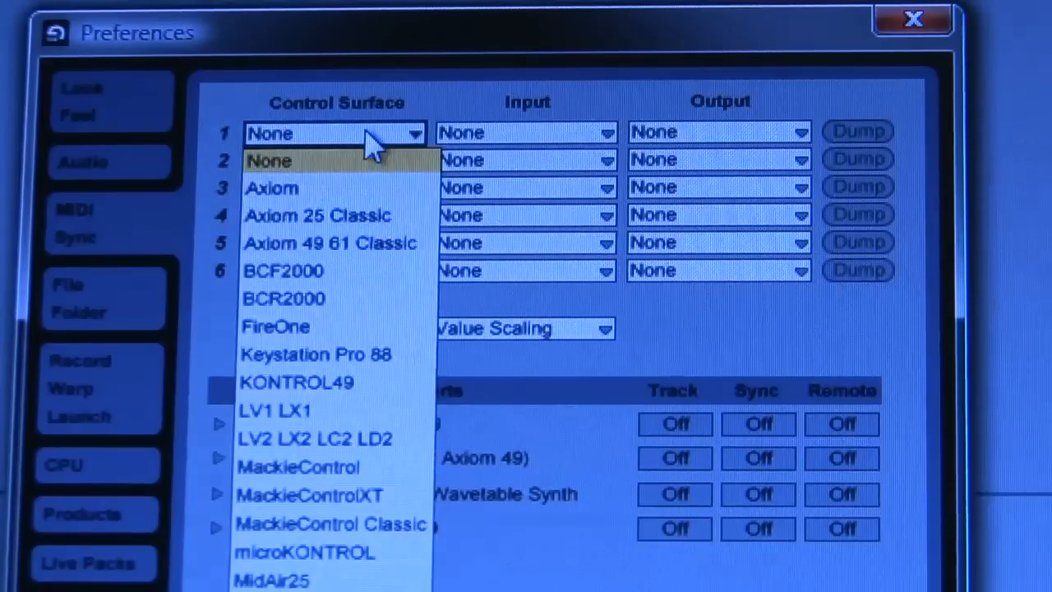
mouse_move(375, 246)
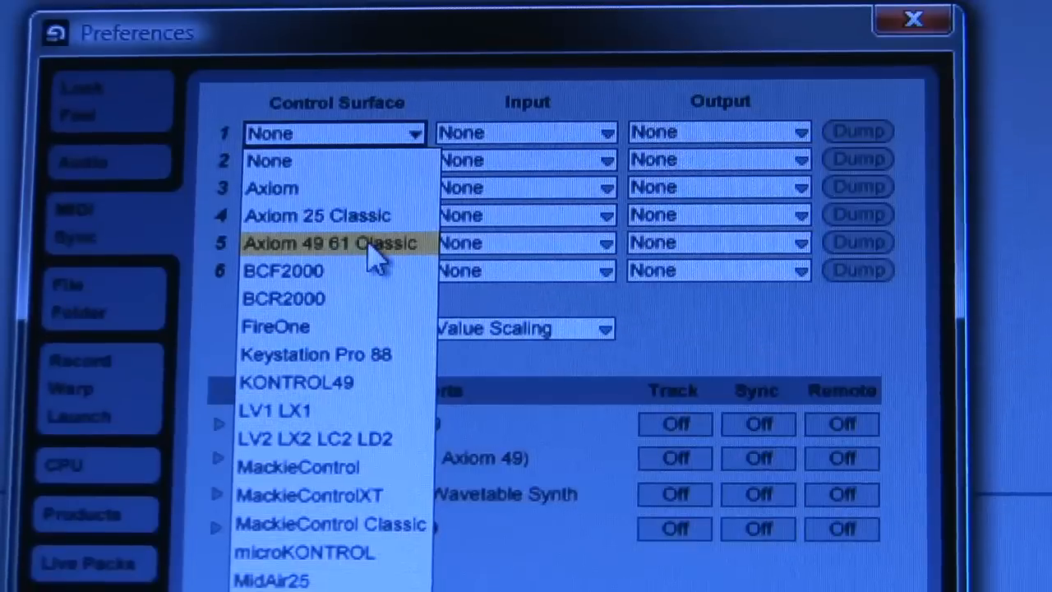
left_click(328, 243)
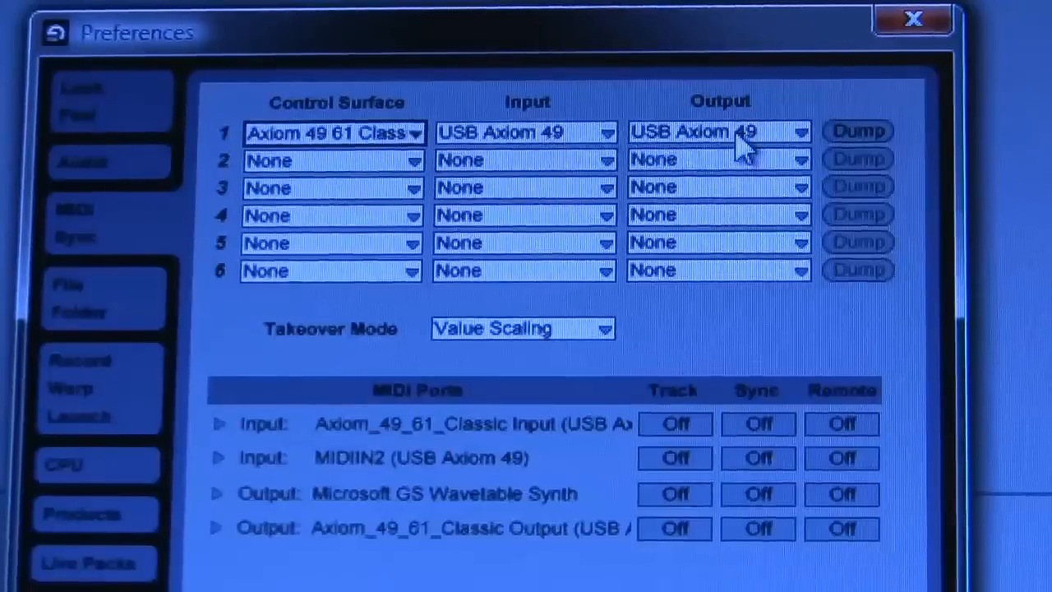
mouse_move(542, 145)
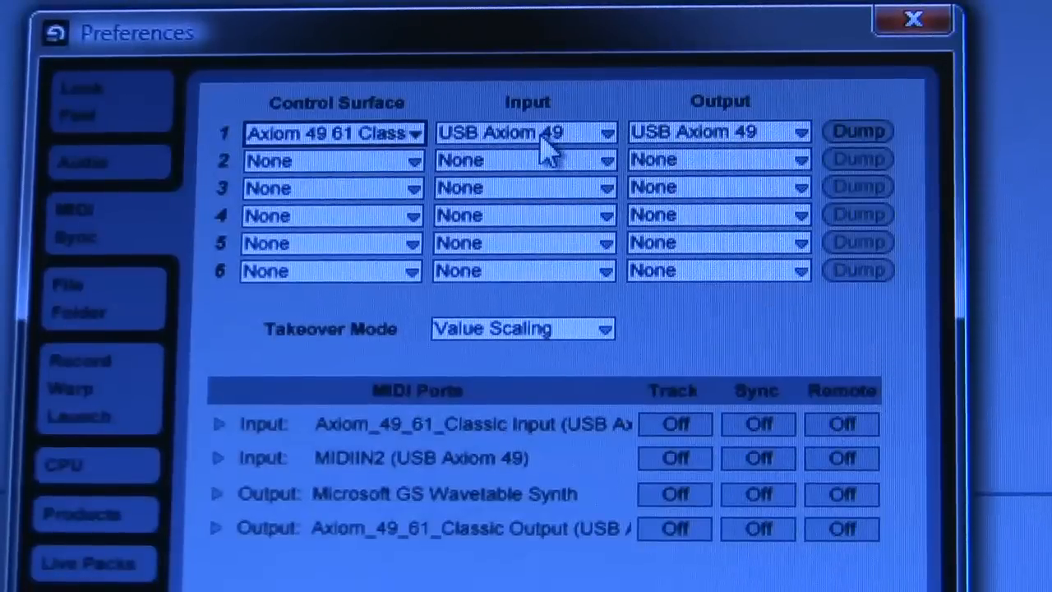
mouse_move(764, 140)
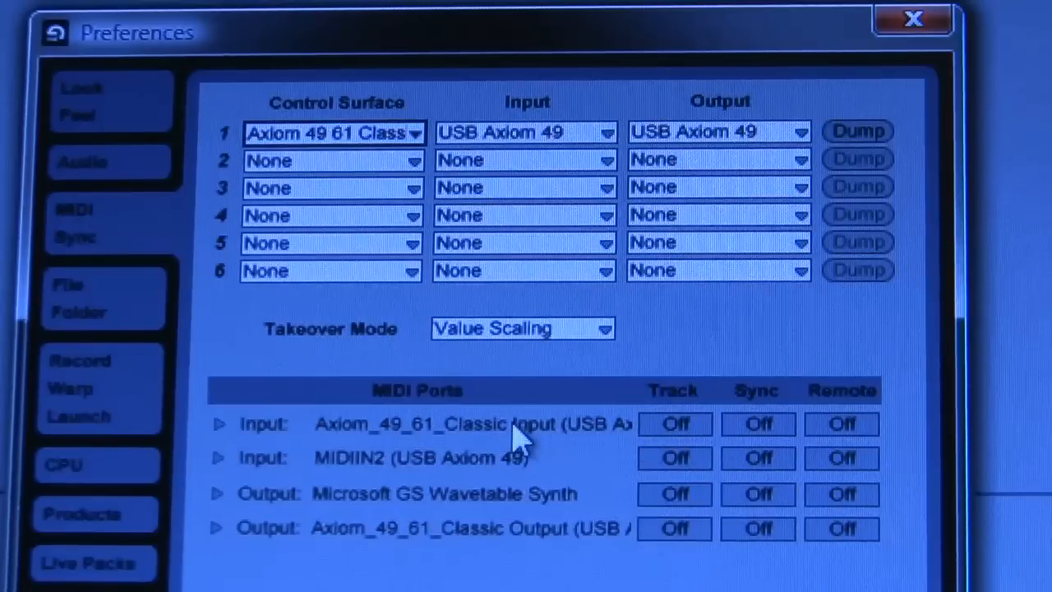
Step: Turn Track and Remote on for the Axiom 49 61 Classic input and output port rows
left_click(674, 424)
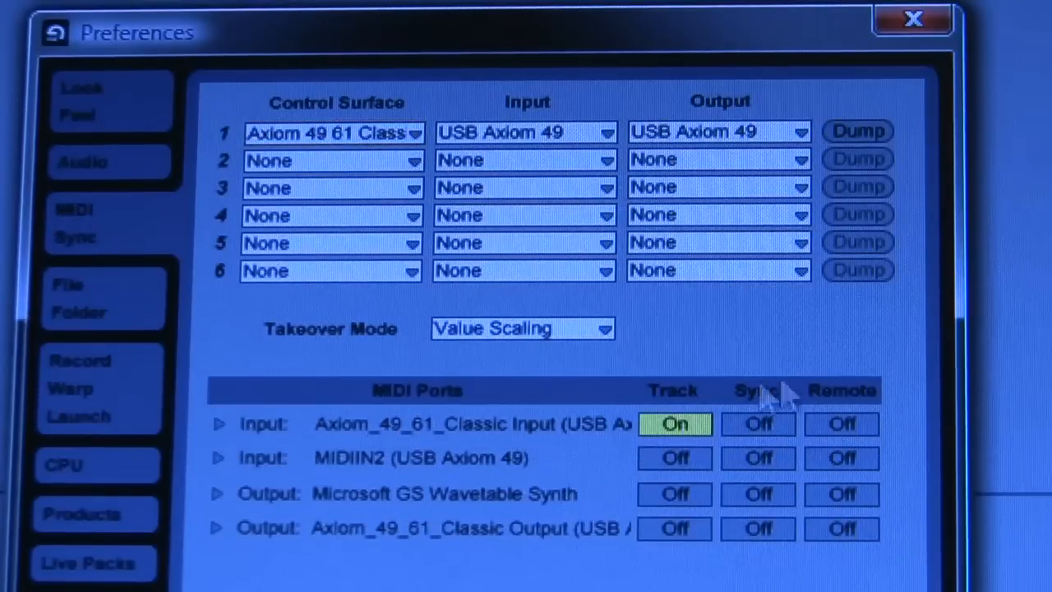
left_click(841, 424)
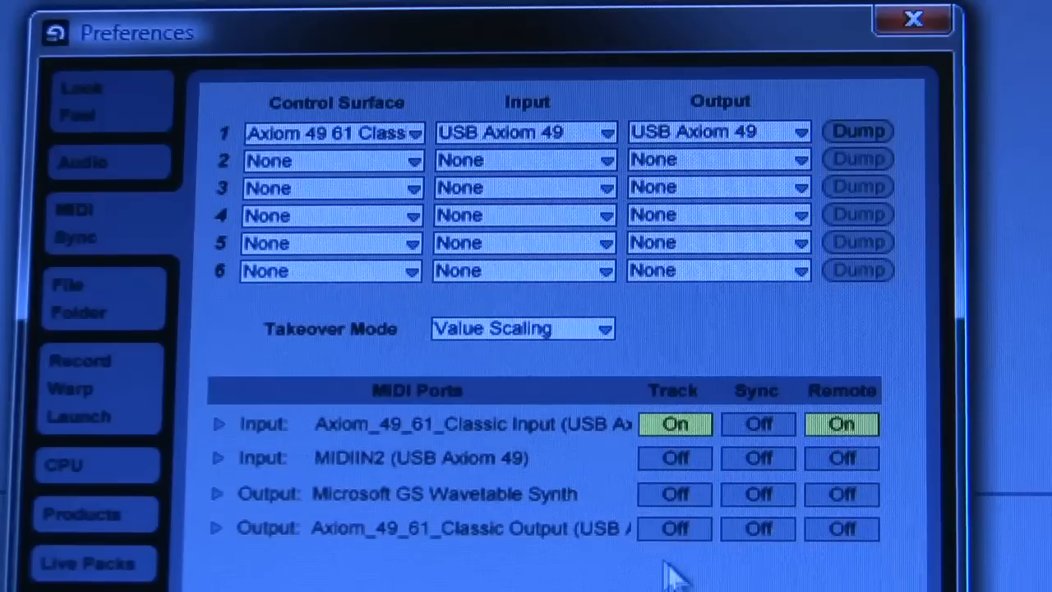
left_click(675, 530)
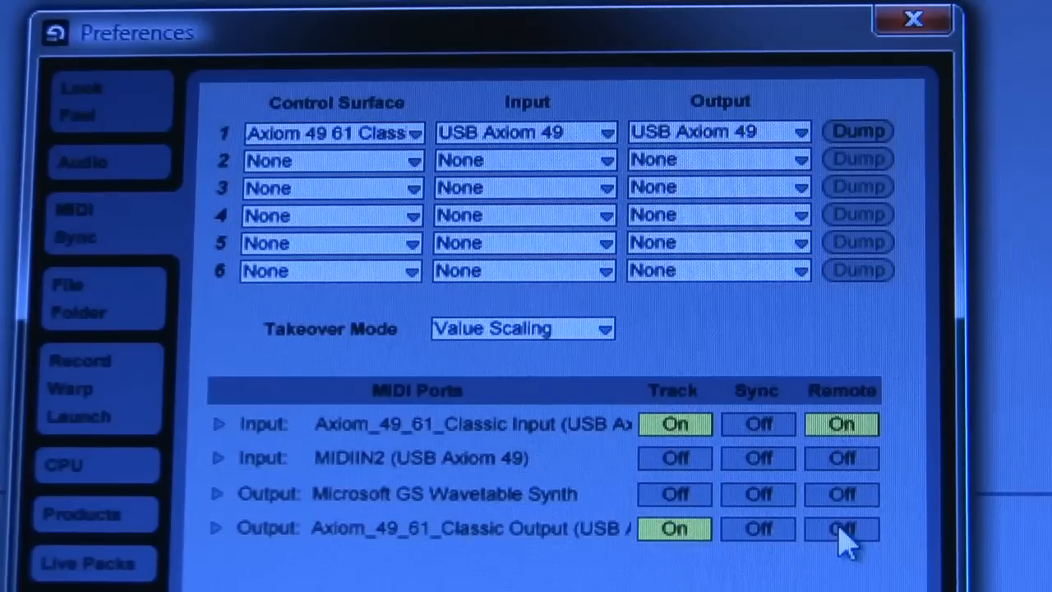
left_click(841, 529)
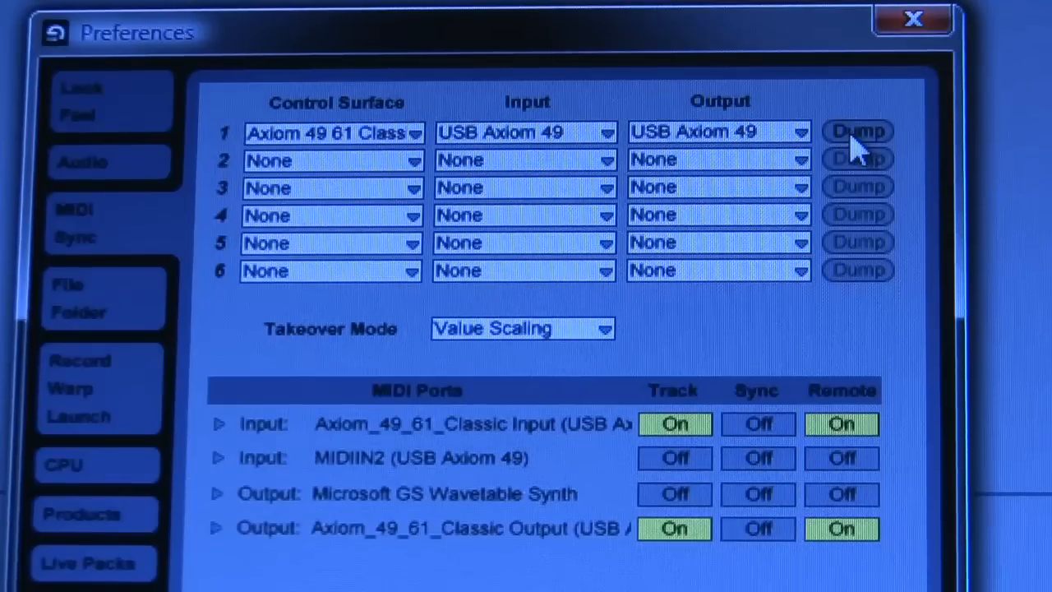
Step: Dump the presets to the Axiom via slot 1 and confirm the overwrite warning
left_click(856, 132)
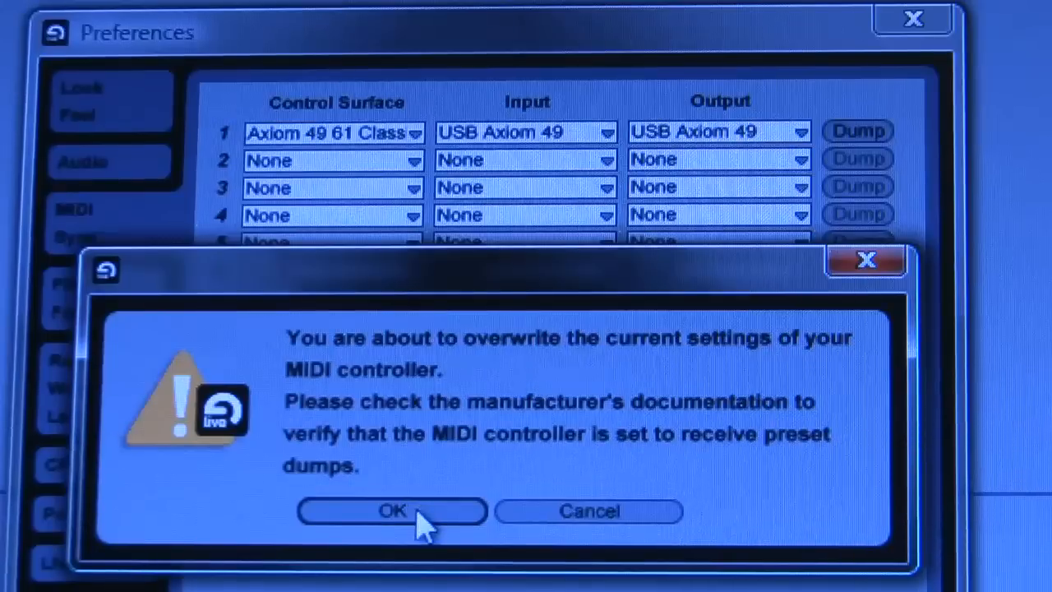
left_click(392, 510)
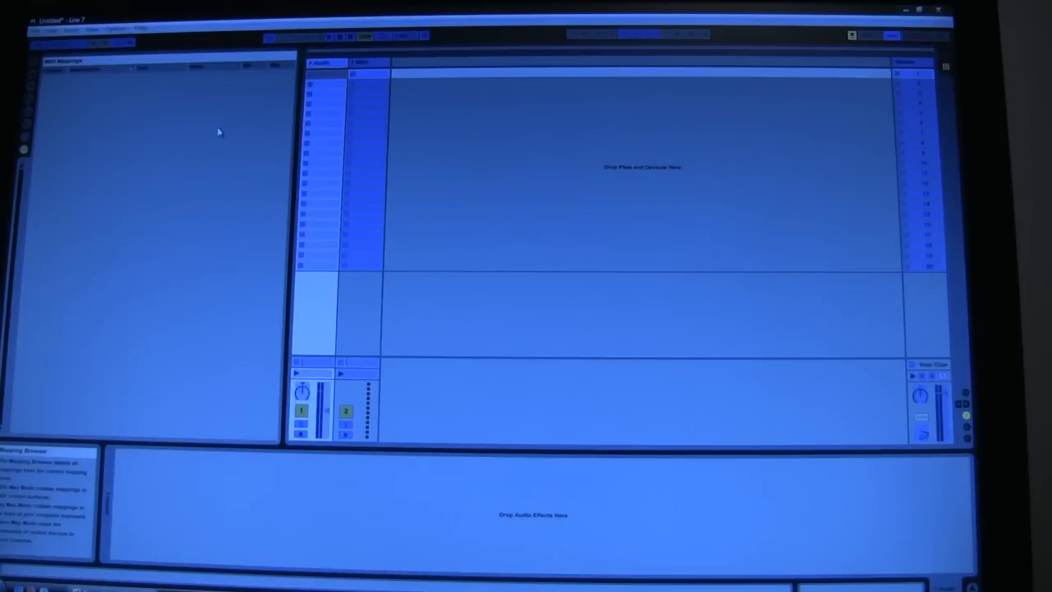
mouse_move(184, 107)
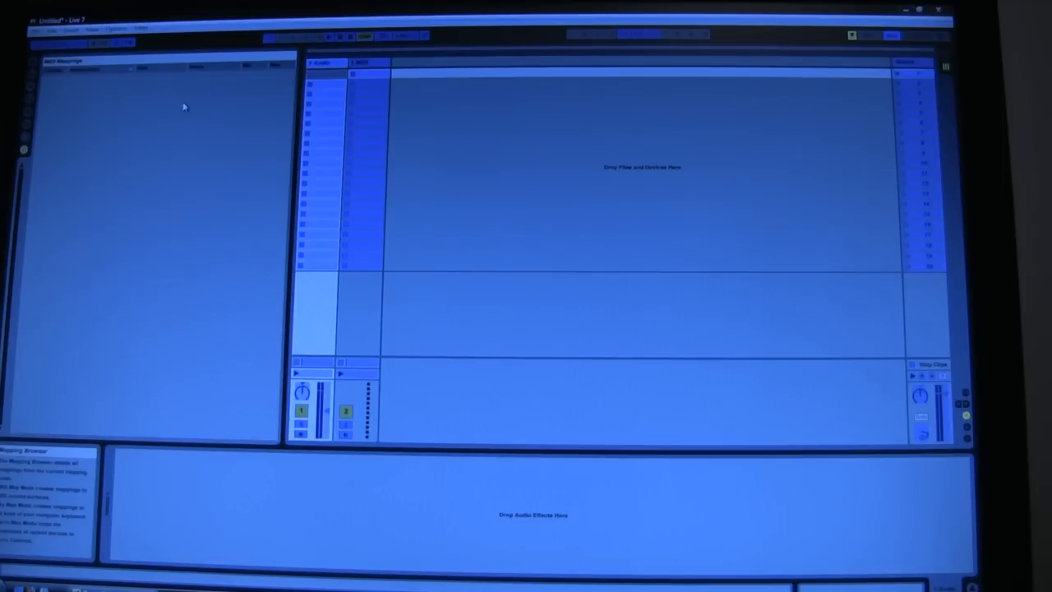
mouse_move(115, 164)
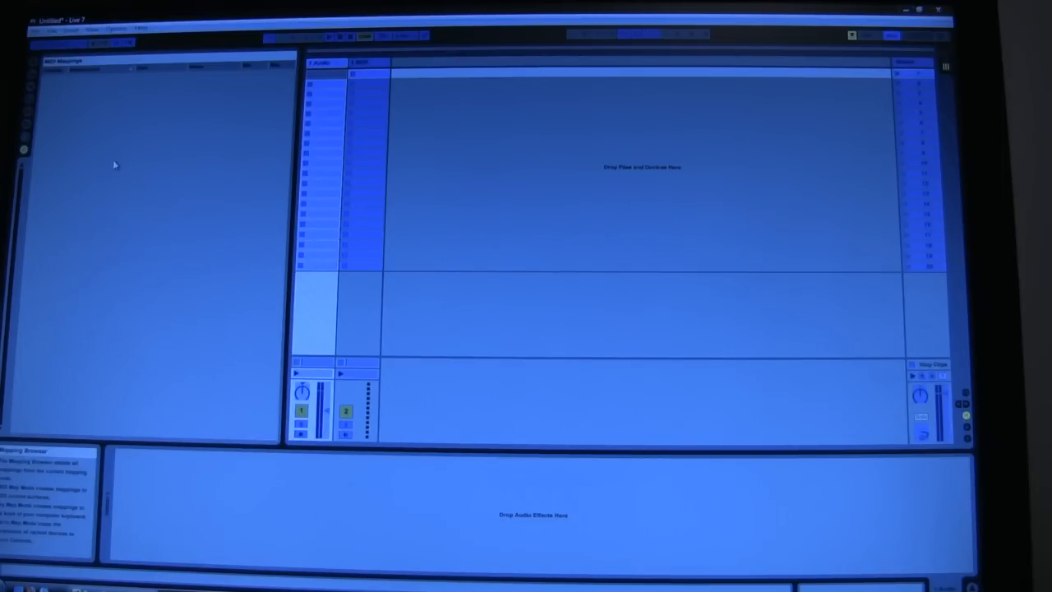
mouse_move(255, 227)
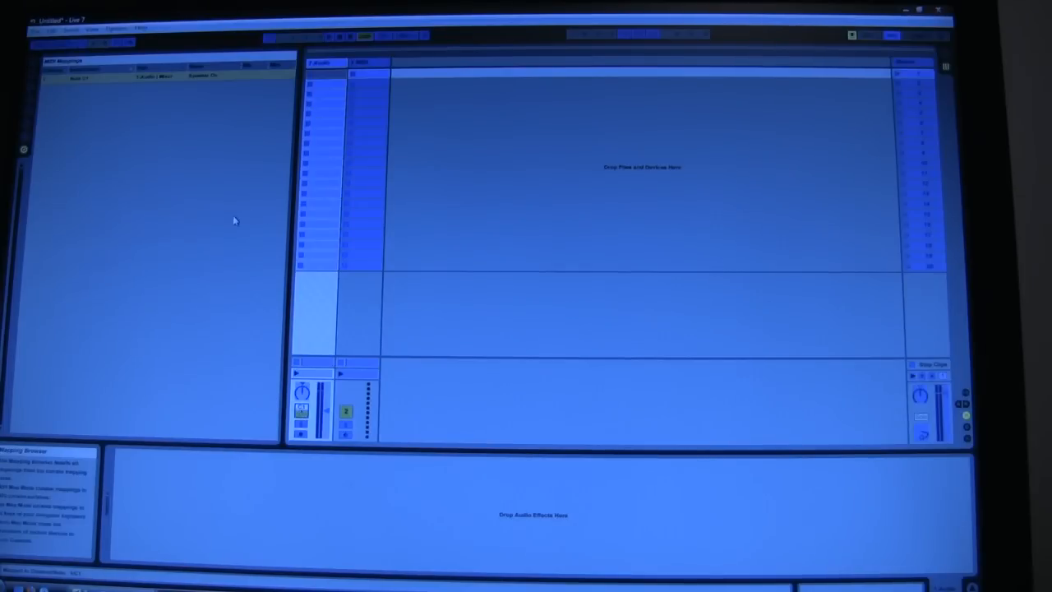
mouse_move(234, 299)
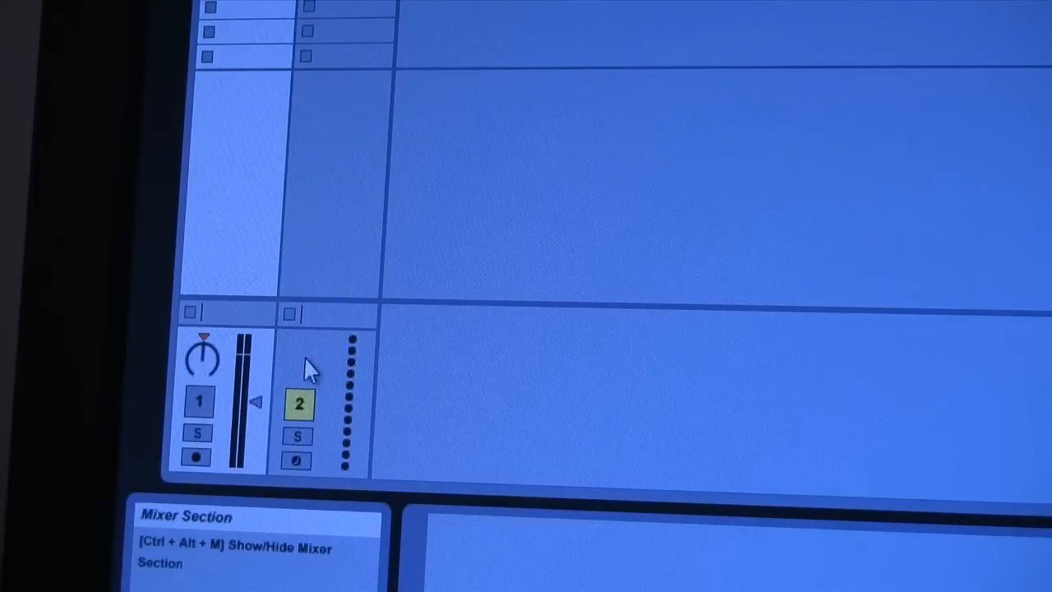
Step: Deactivate track 2 with its Track Activator button
left_click(299, 405)
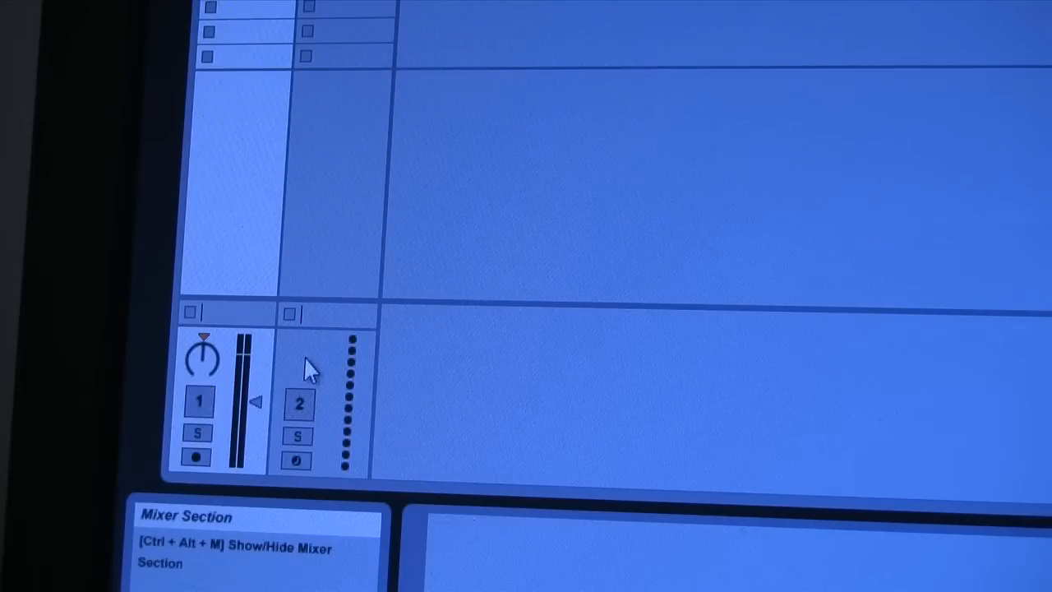